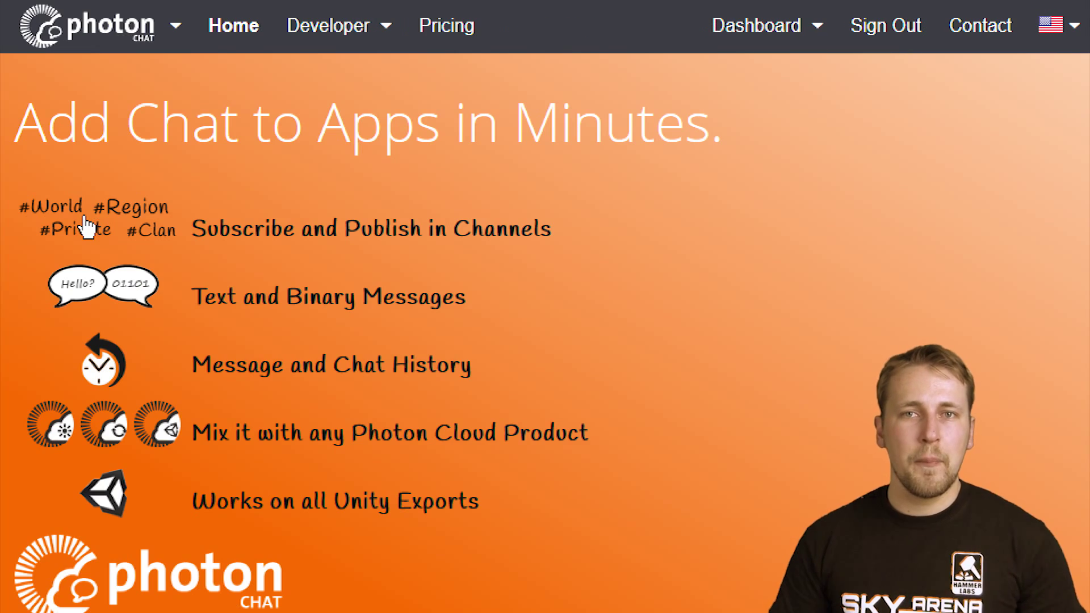
- Enter the description 'THE BEST GAME EVER!!' plus exclamation marks and create the chat app
scroll("down", 3)
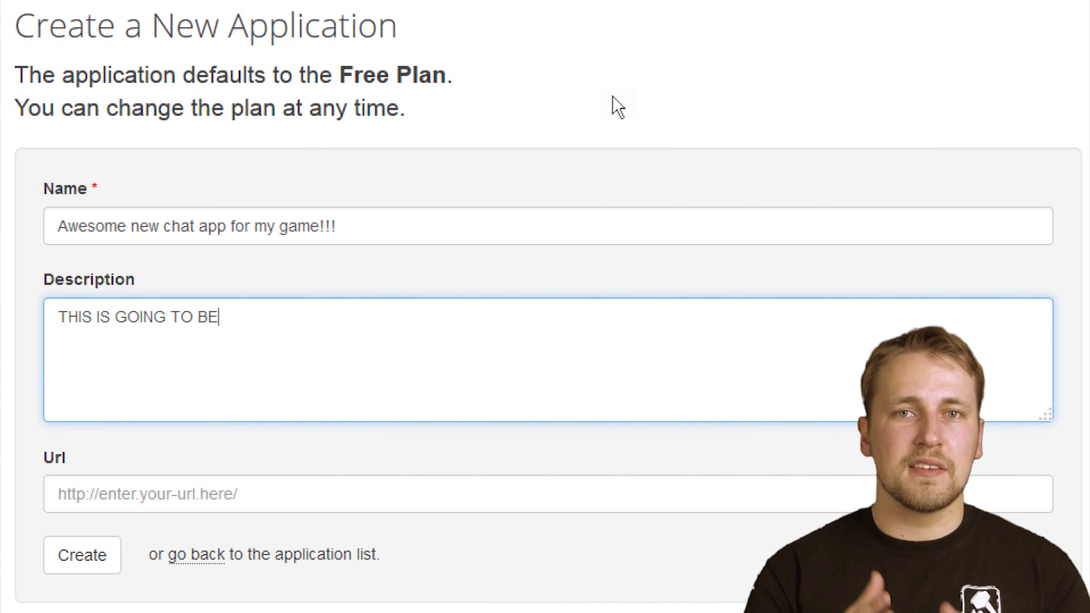
type("THE BEST GAME EVER!!")
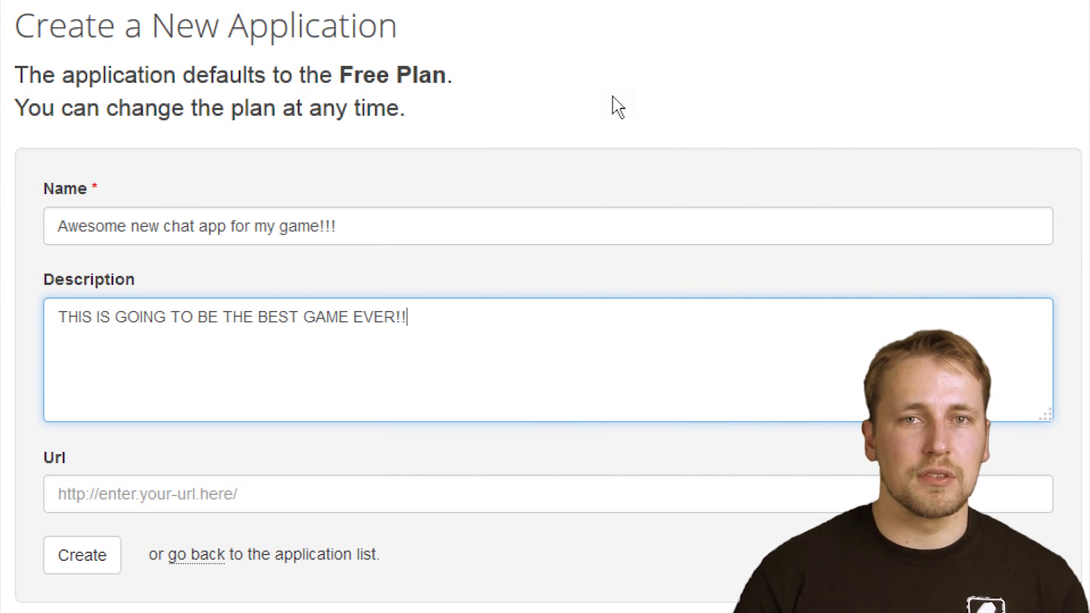
type("!!!!!!!!!!!!!!!!!!!!")
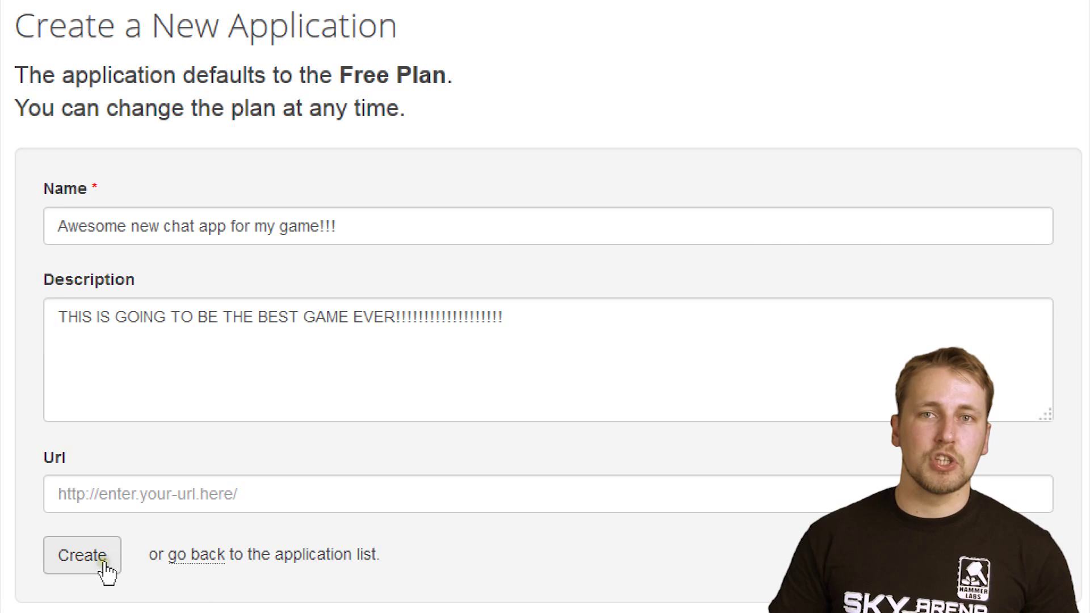
left_click(82, 557)
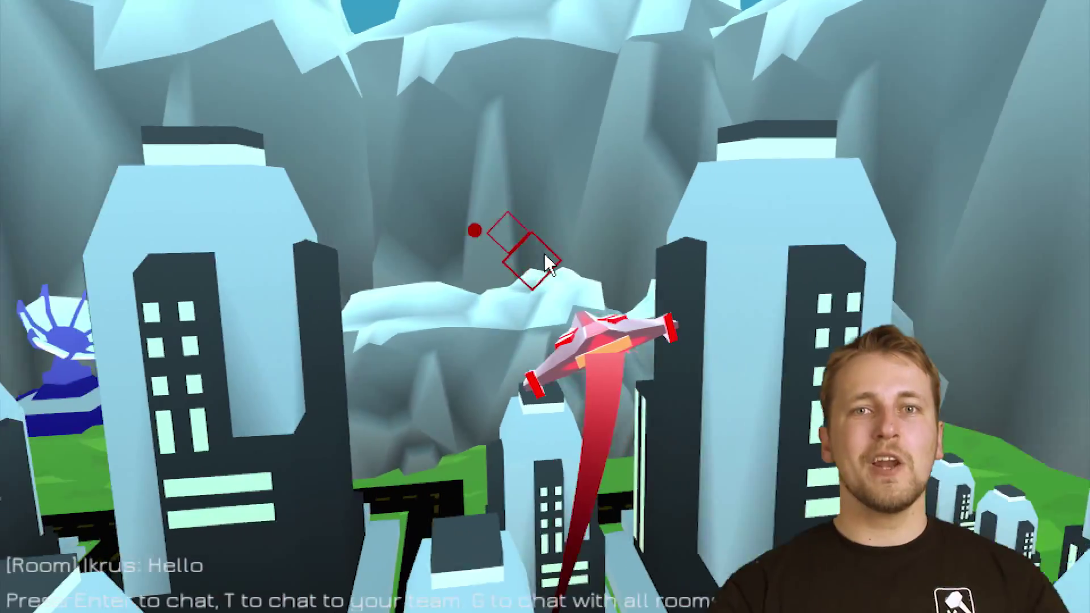
- Send a 'Hello' message to team chat, then a greeting to global chat
type("Hel")
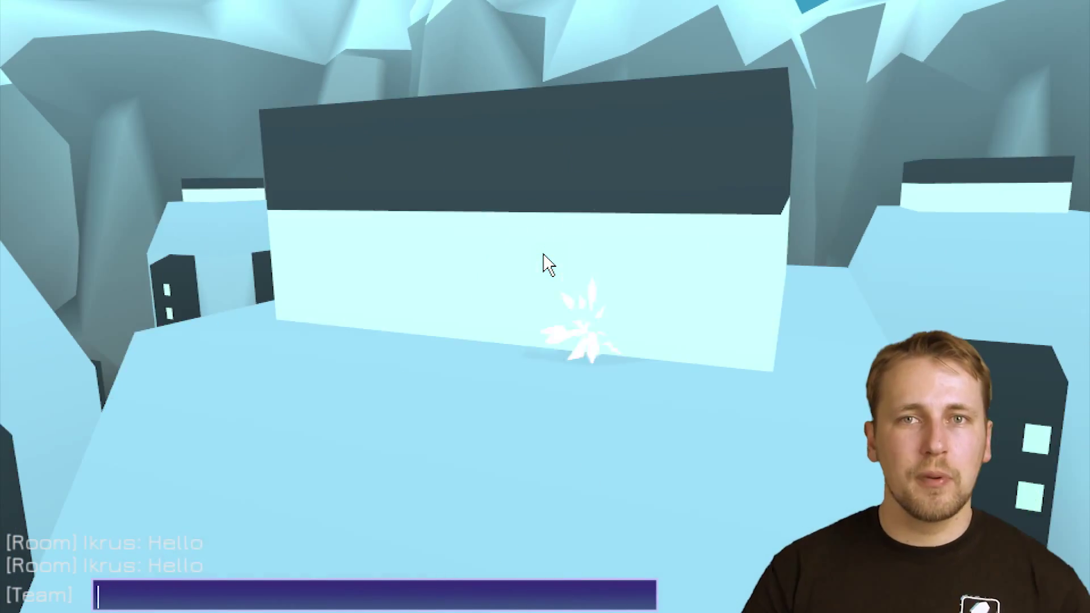
type("Hell")
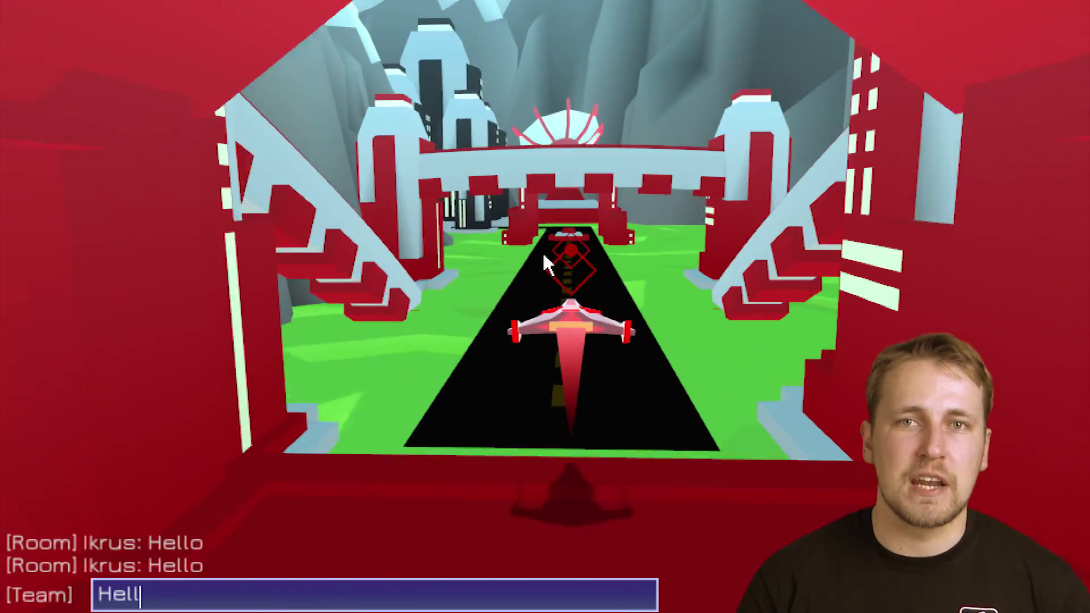
key("enter")
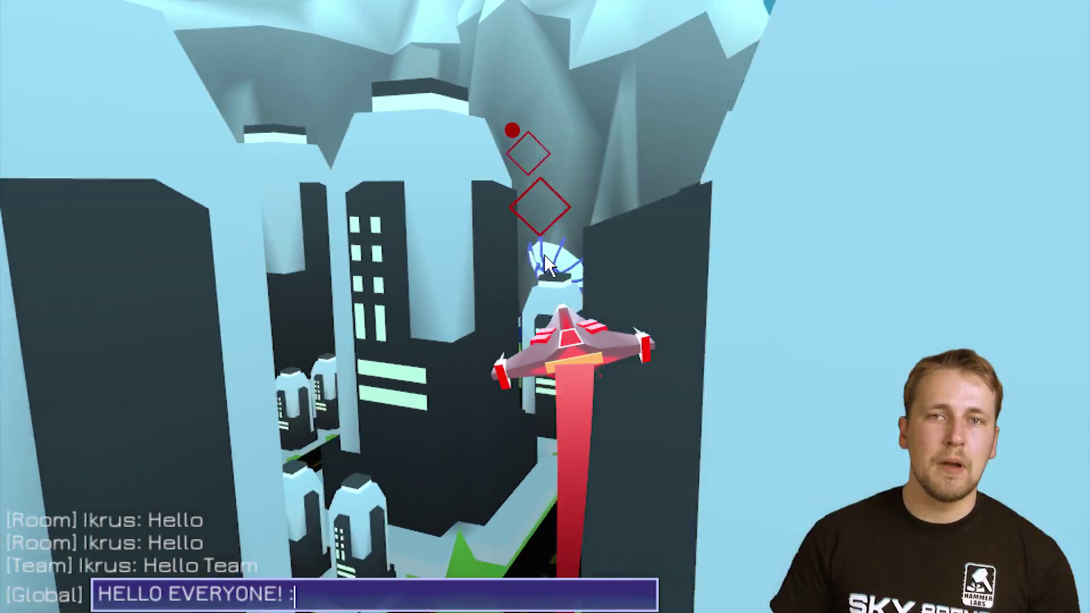
key("enter")
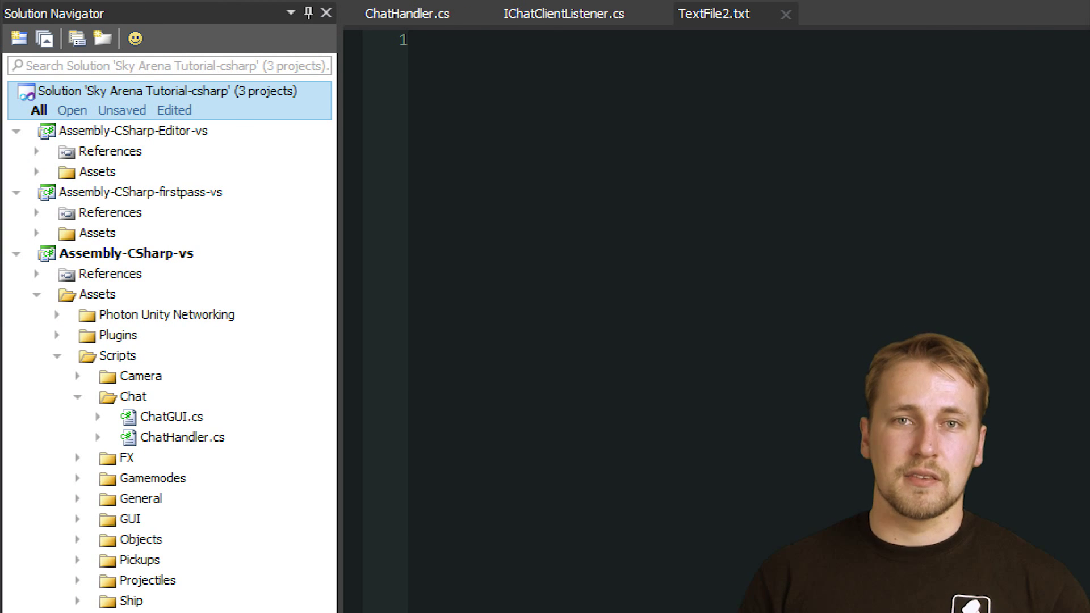
- Select ChatHandler.cs among the Chat scripts and open it in the editor
left_click(182, 437)
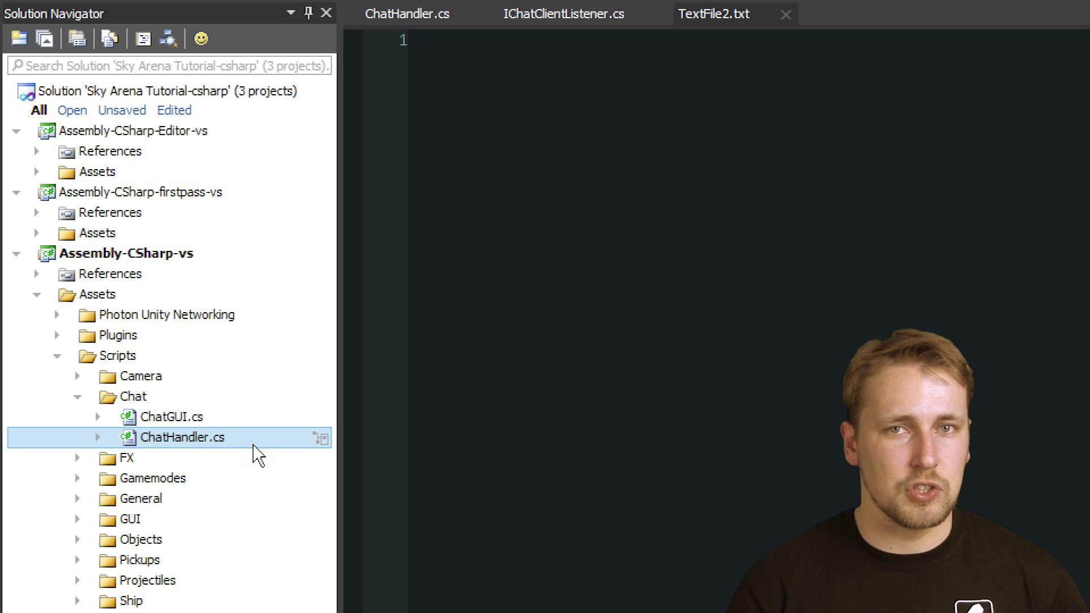
left_click(174, 416)
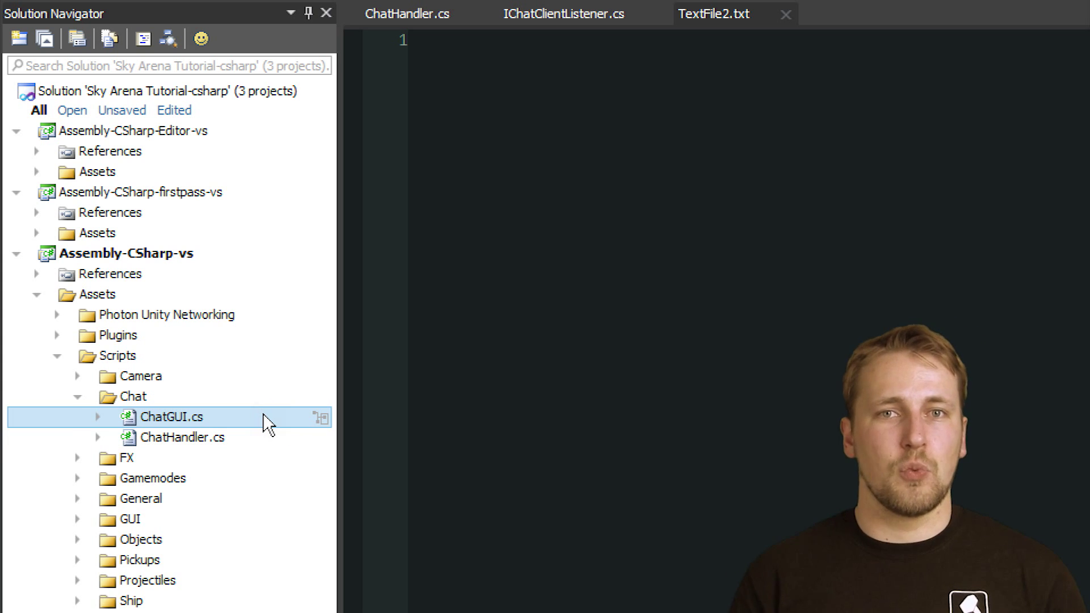
left_click(185, 437)
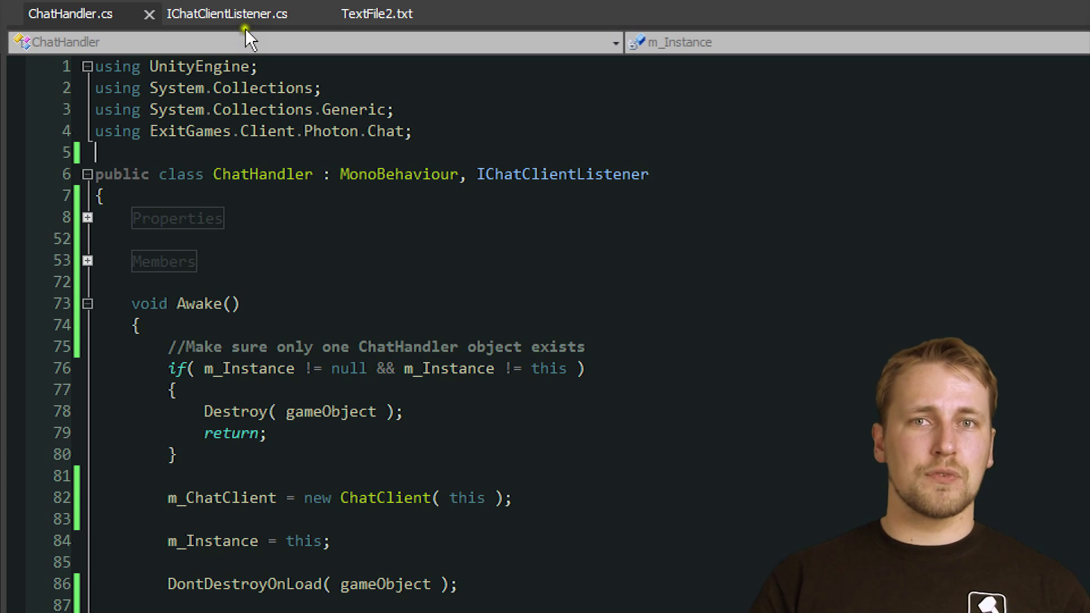
- Switch to IChatClientListener.cs and scroll through its callbacks down to OnGetMessages
left_click(226, 14)
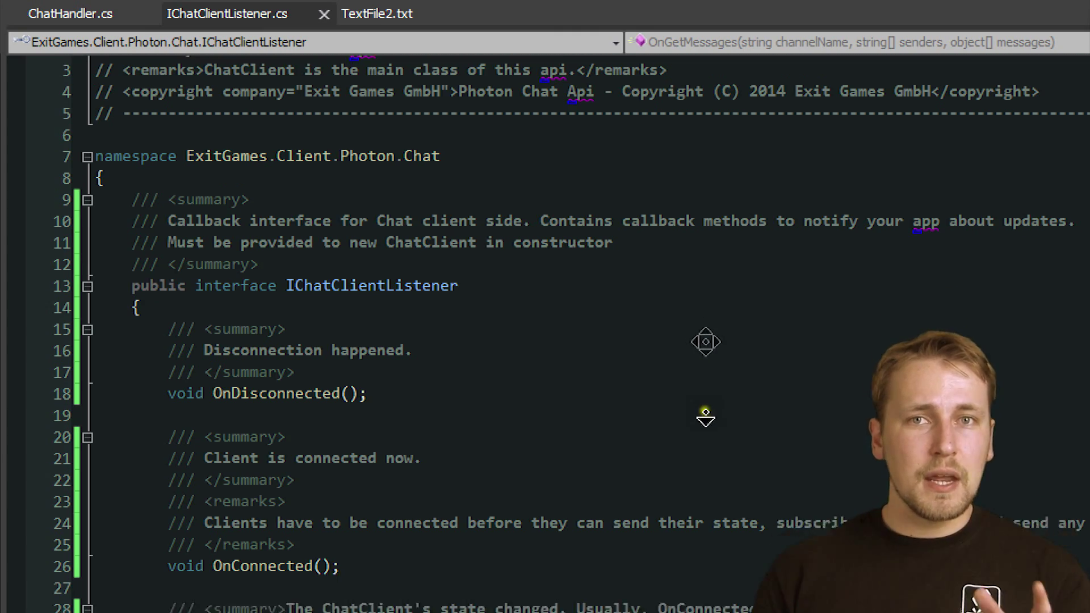
scroll("down", 3)
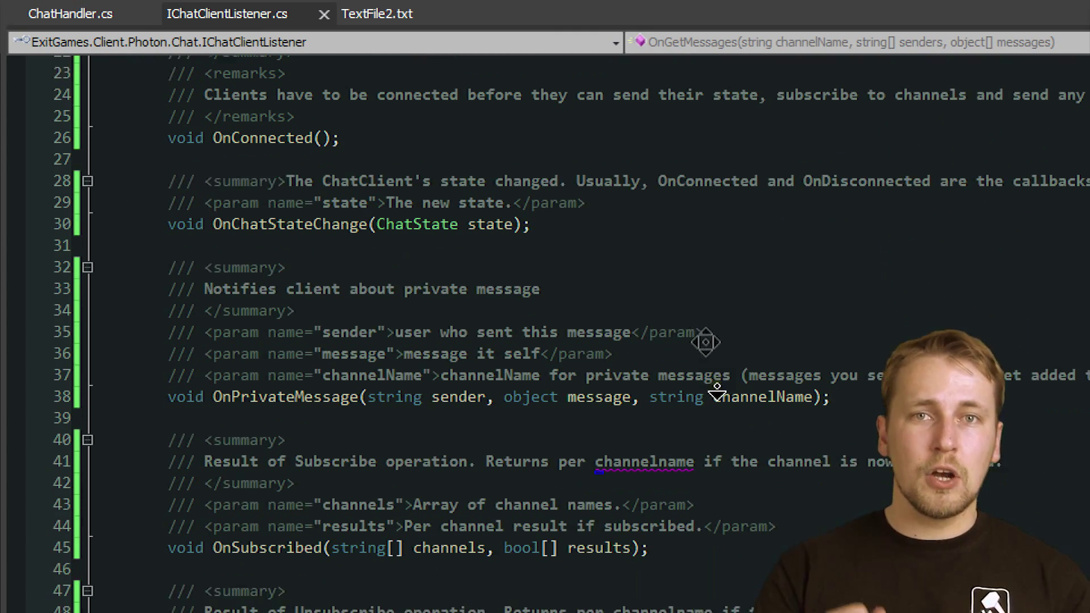
scroll("down", 3)
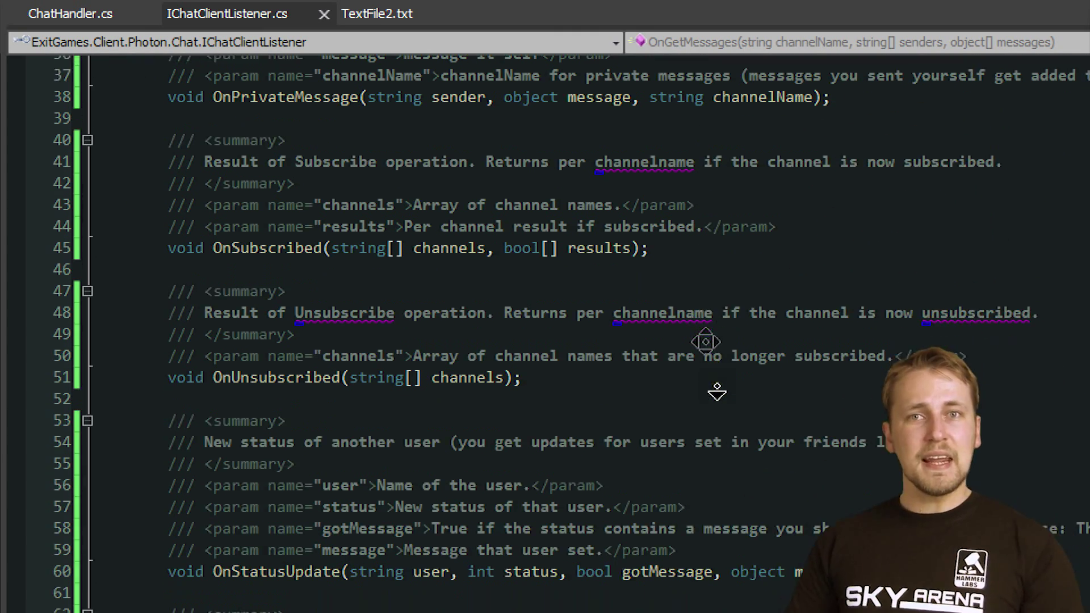
scroll("down", 3)
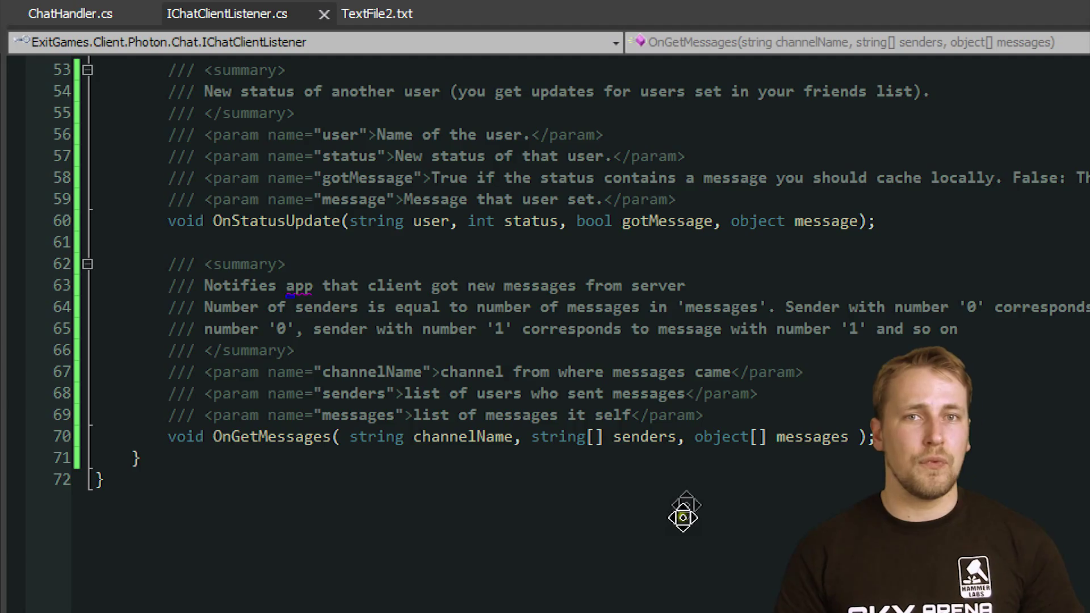
scroll("down", 3)
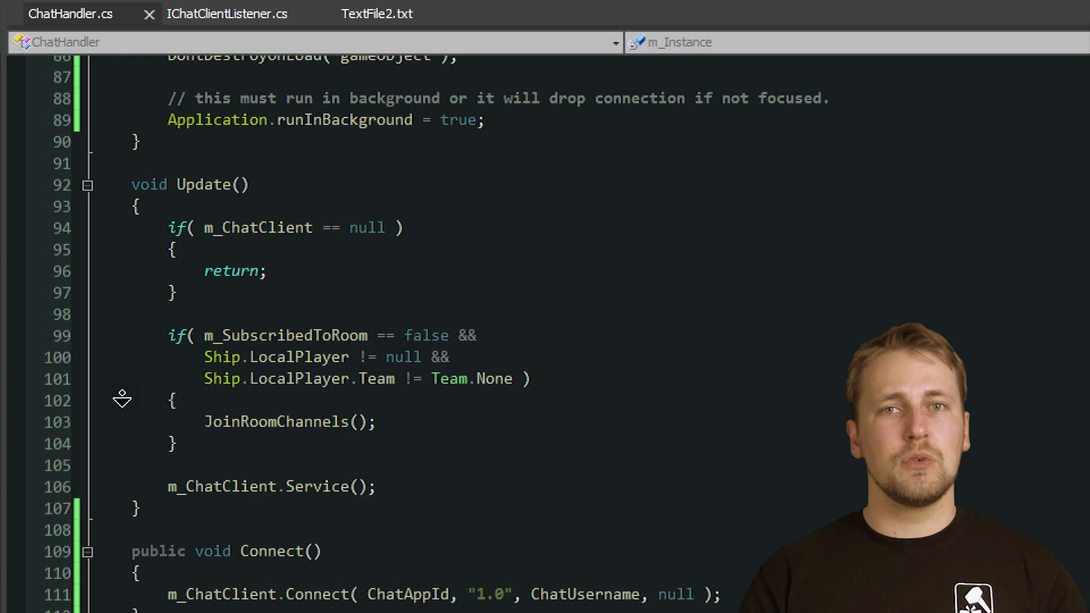
- Highlight m_ChatClient.Service() in Update and the Connect method, then scroll toward OnApplicationQuit
left_click(271, 487)
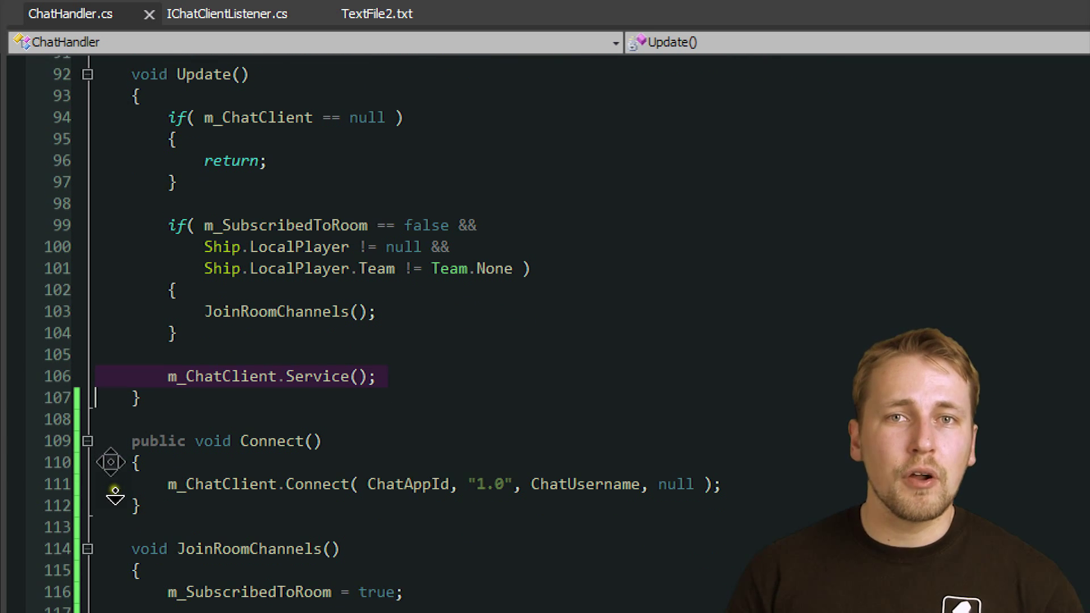
left_click(313, 480)
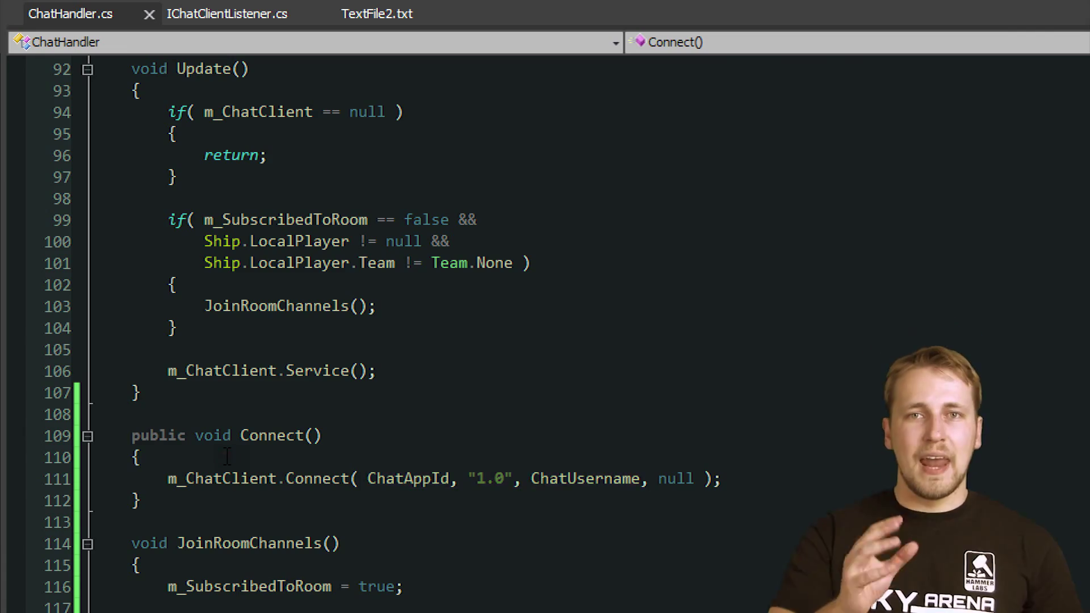
scroll("down", 3)
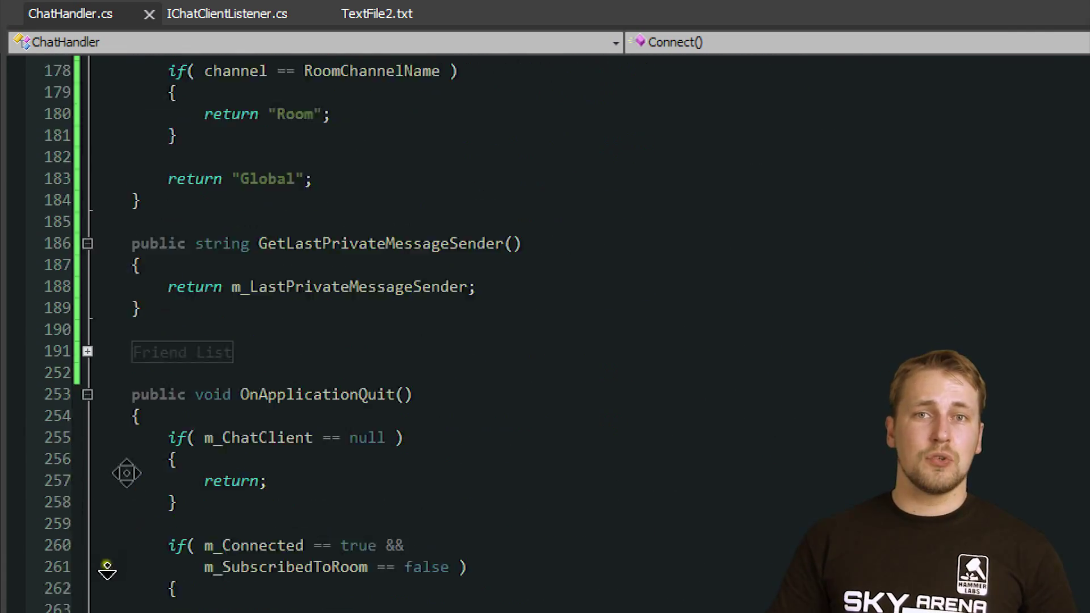
scroll("down", 3)
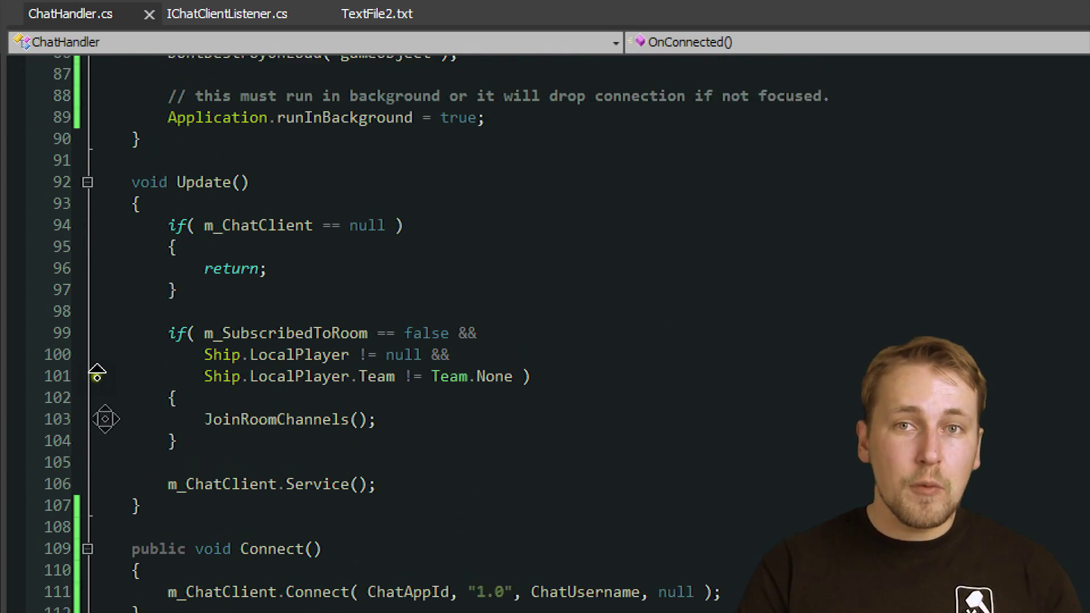
- Scroll down to JoinRoomChannels and highlight PhotonNetwork.room.name in the channel name
scroll("down", 3)
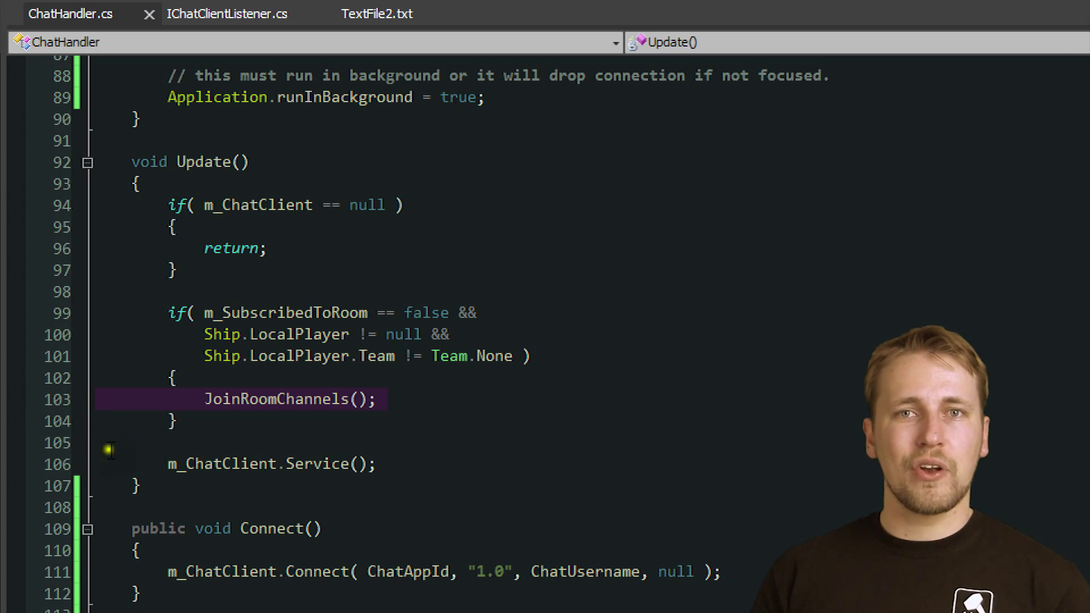
scroll("down", 3)
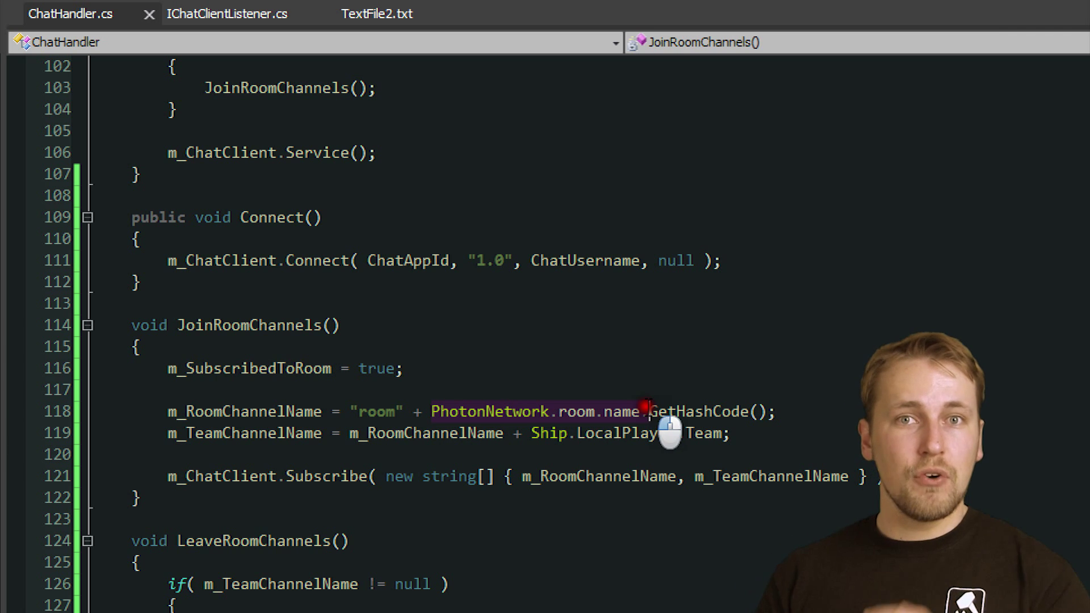
double_click(622, 412)
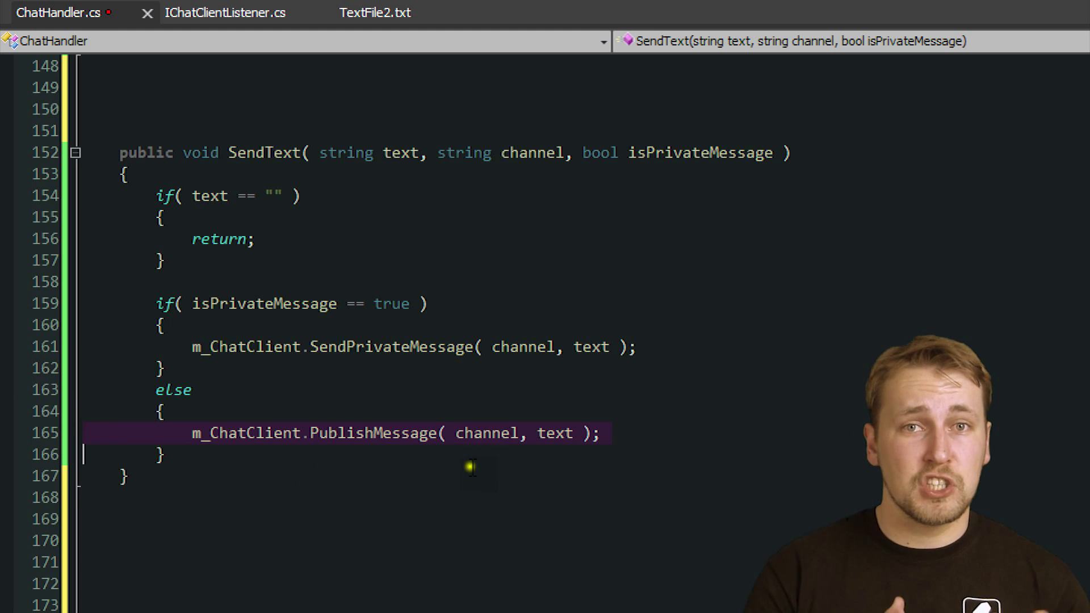
- Highlight the PublishMessage call in SendText, then the OnGetMessages parameter list
double_click(487, 433)
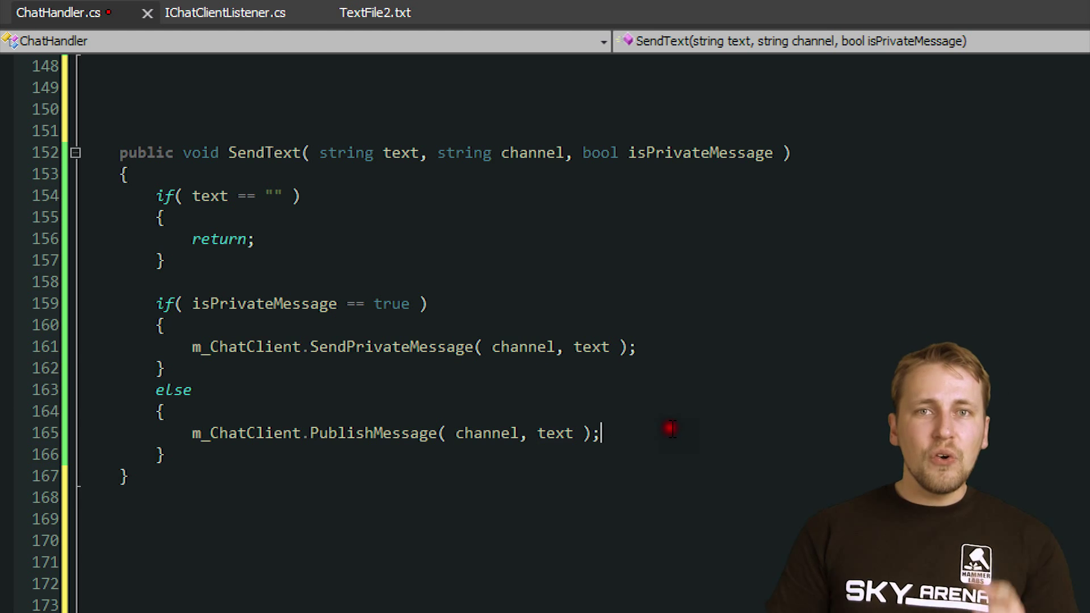
mouse_move(671, 478)
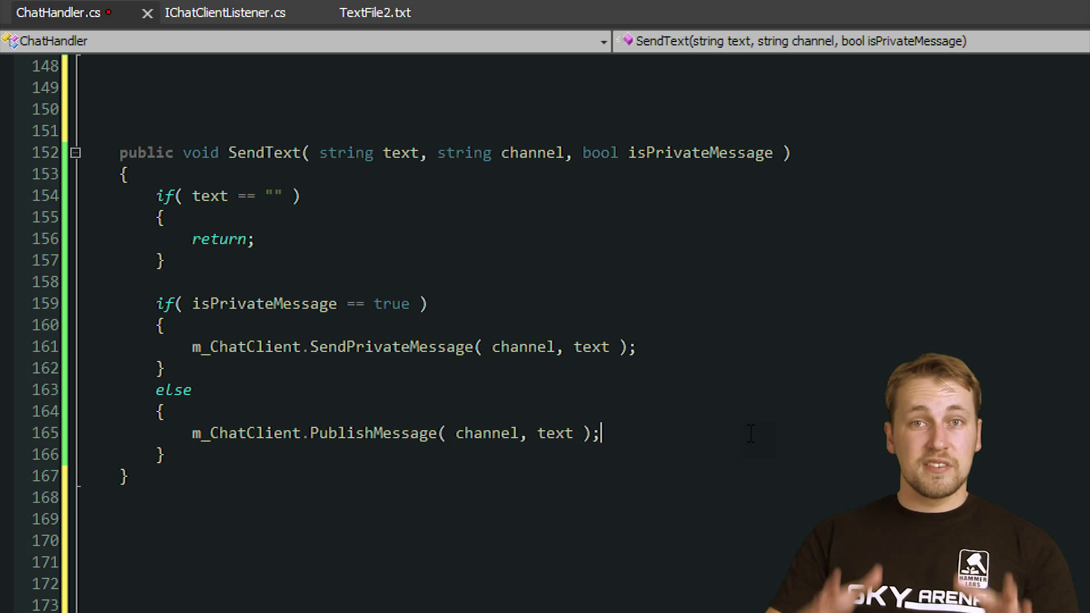
scroll("down", 3)
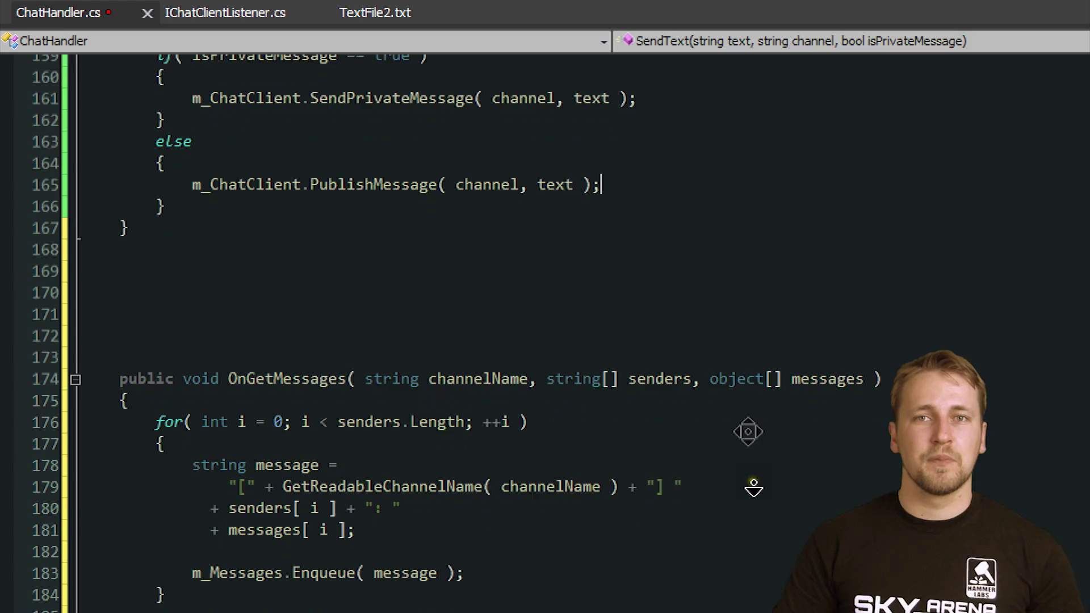
scroll("down", 3)
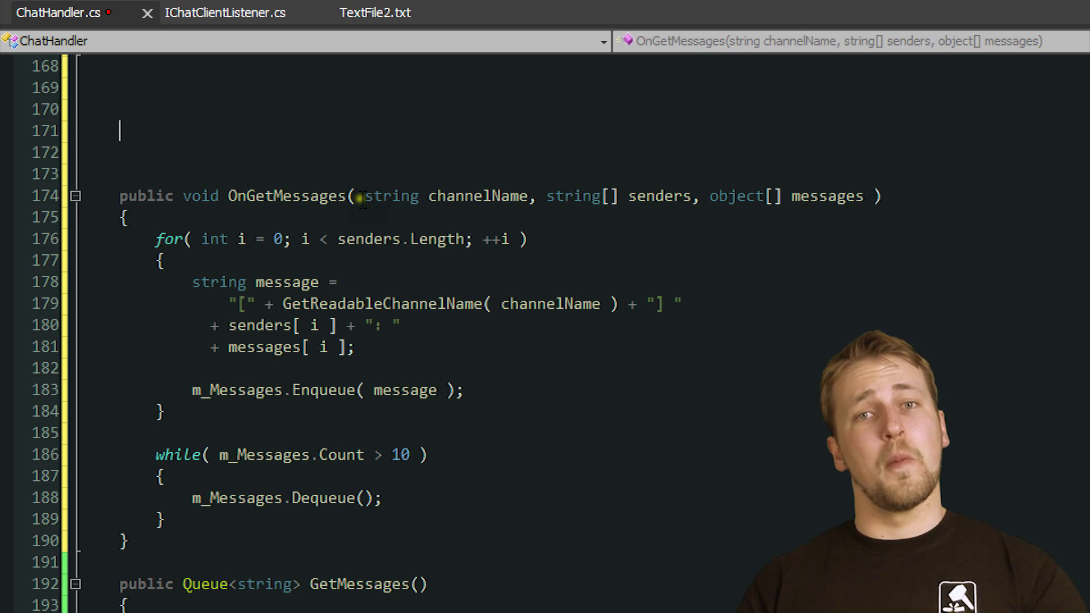
double_click(445, 196)
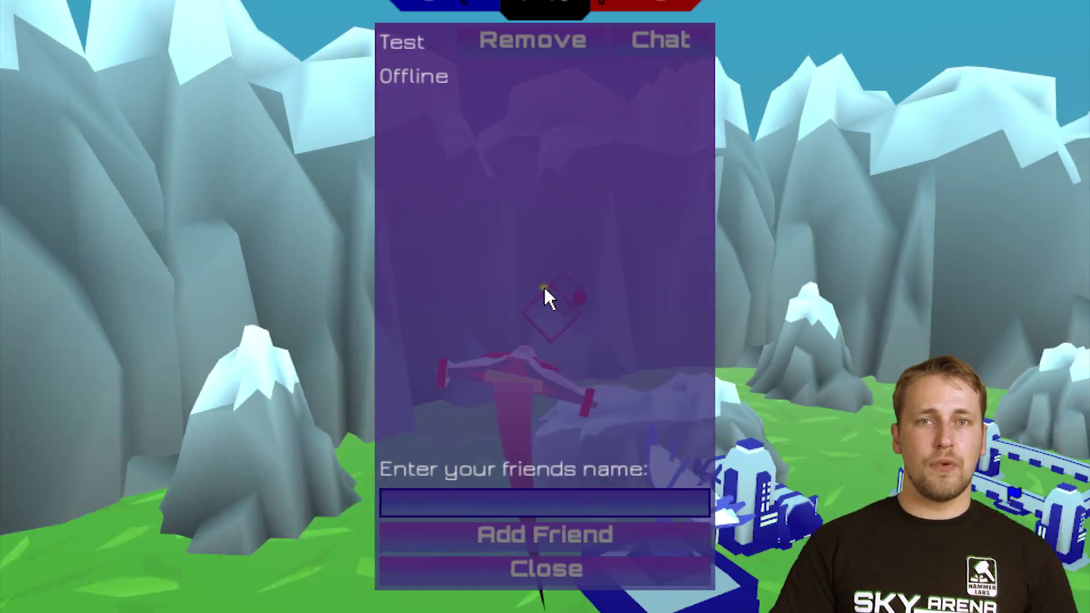
left_click(473, 504)
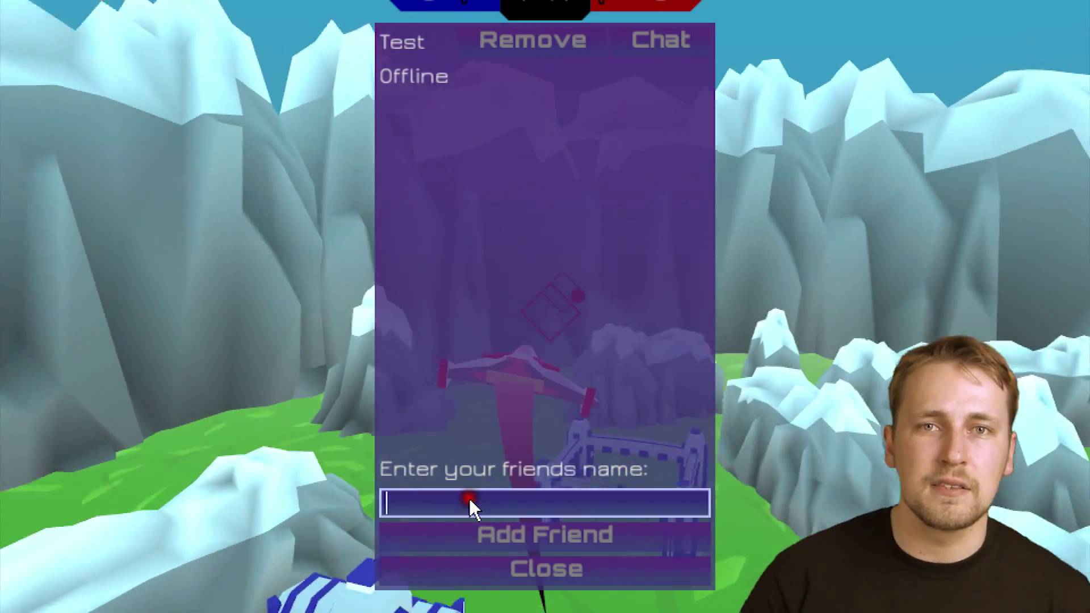
type("lkrus")
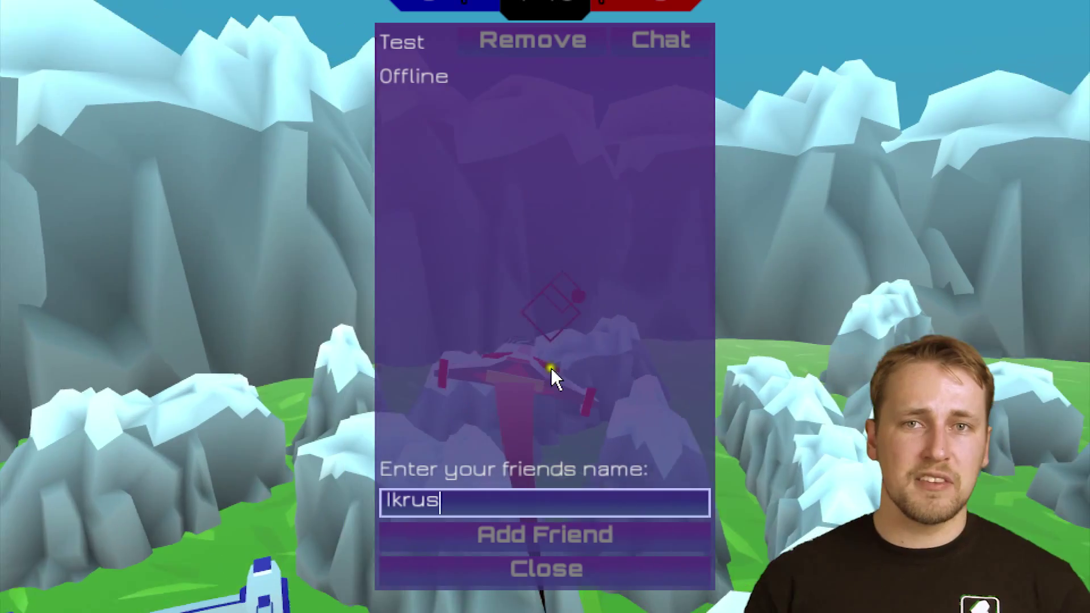
left_click(545, 535)
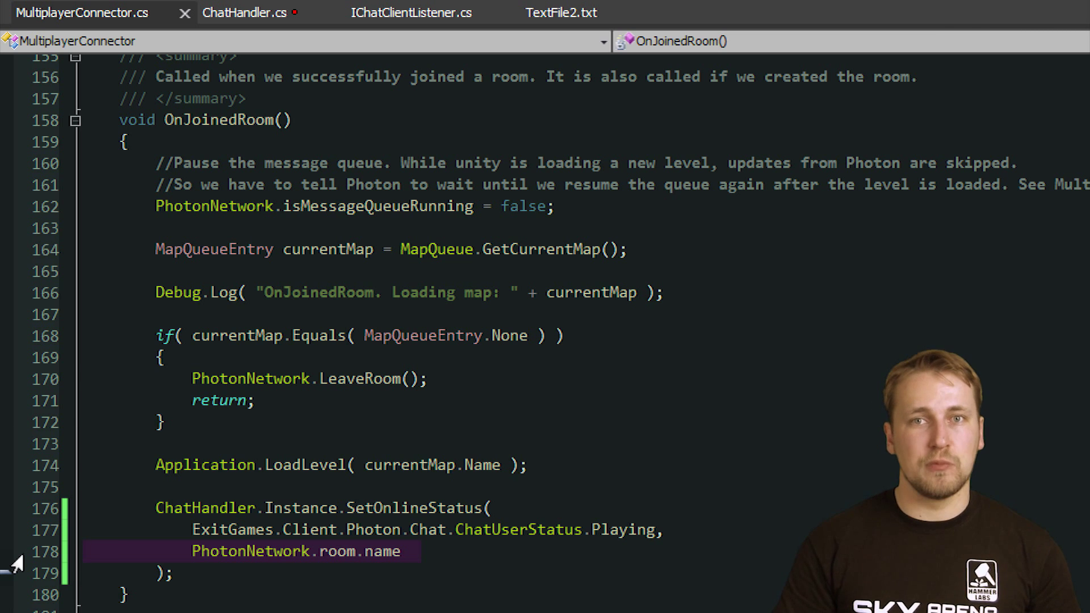
- Add '//in this case, channel is filled with the username of the user you want to chat with'
left_click(244, 12)
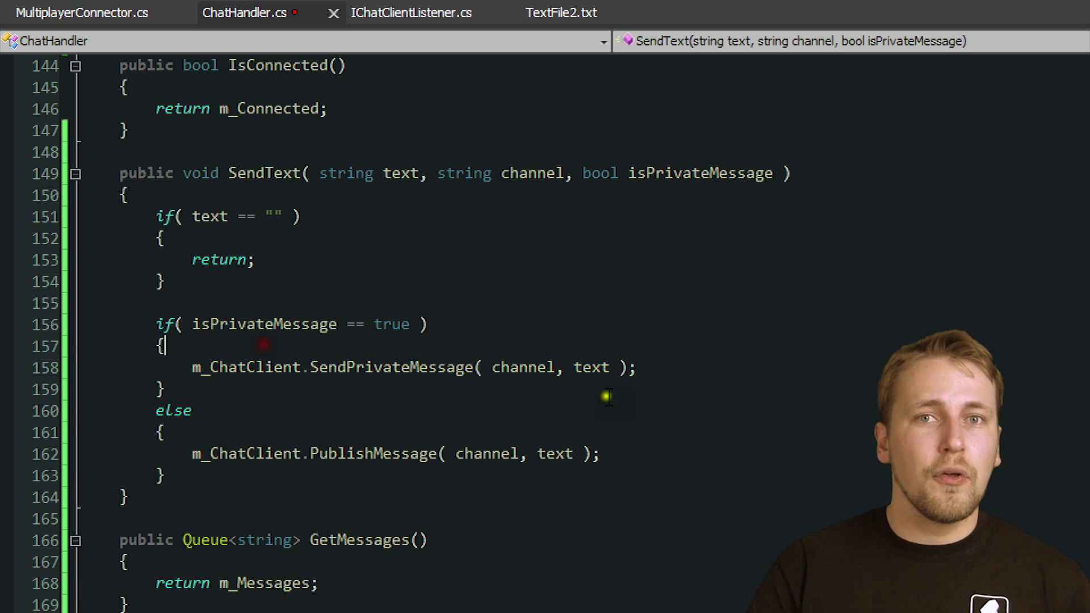
type("//in this")
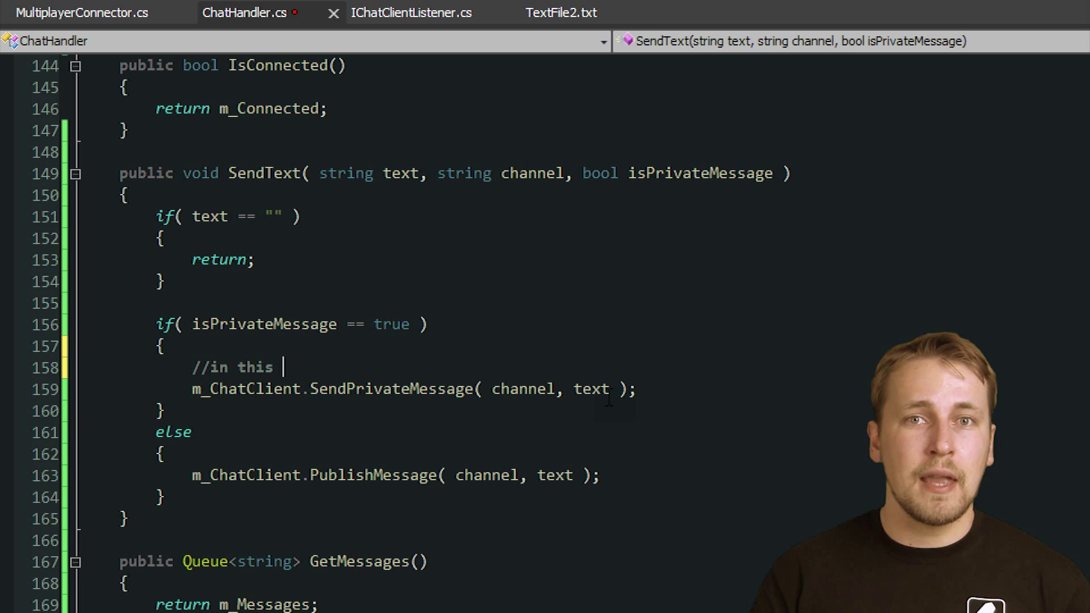
type("case, cha")
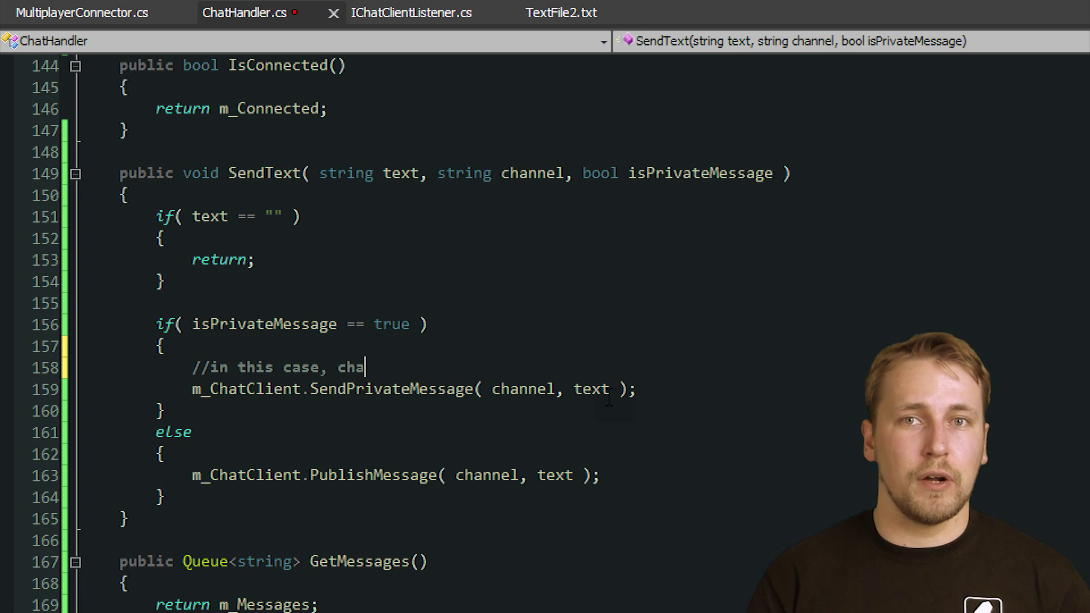
type("nnel is filled with the")
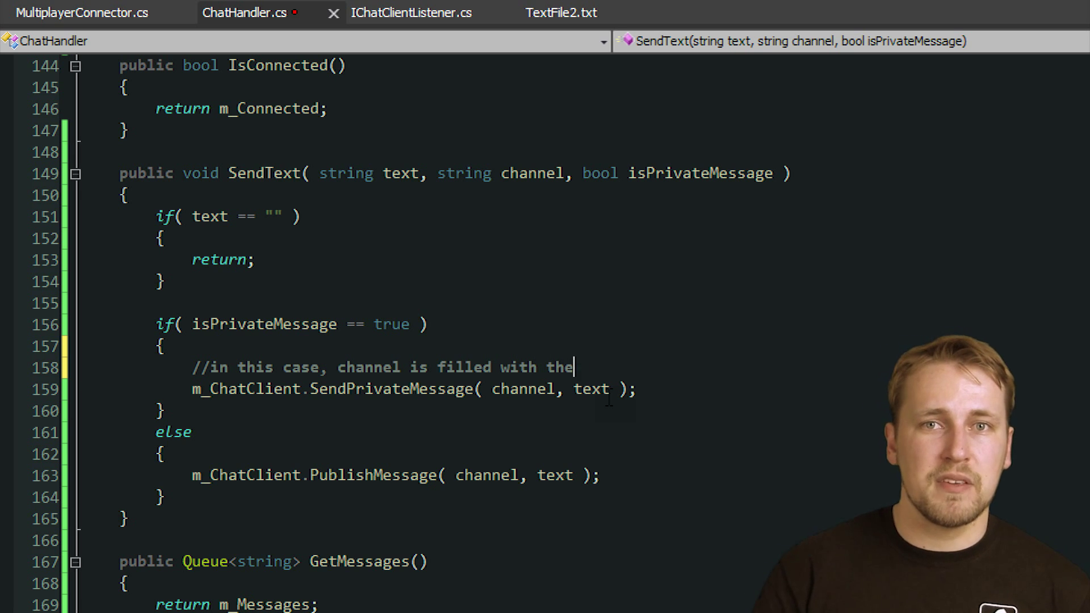
type("username of the")
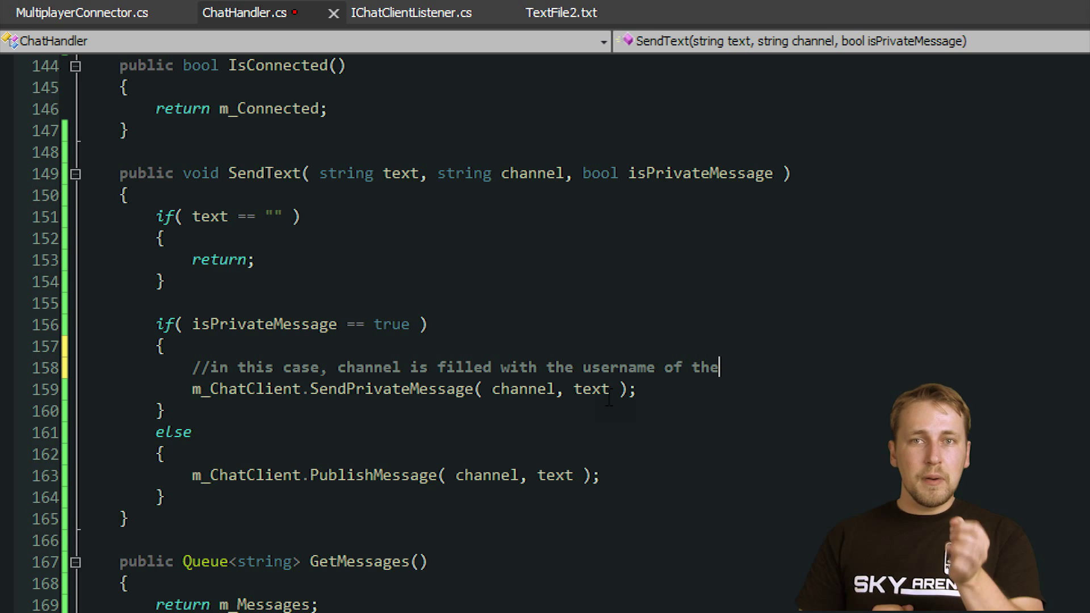
type("user")
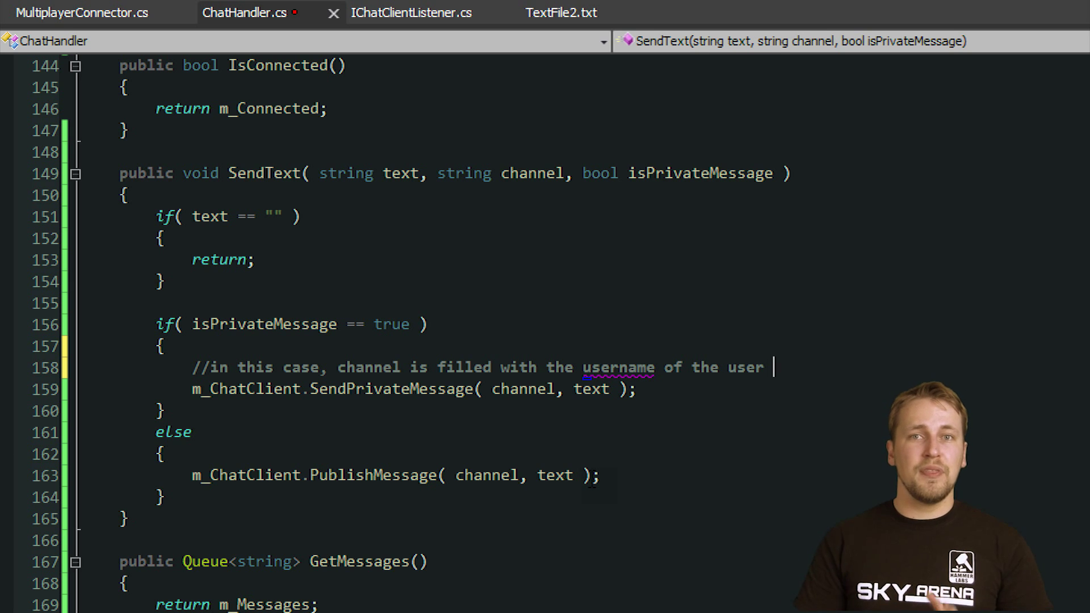
type("you want to chat with")
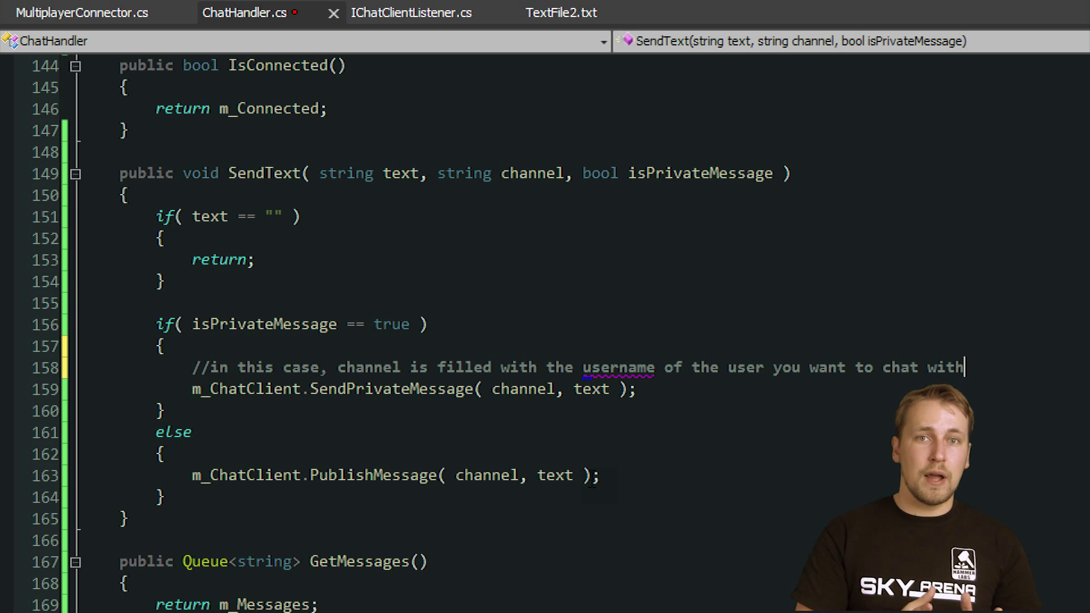